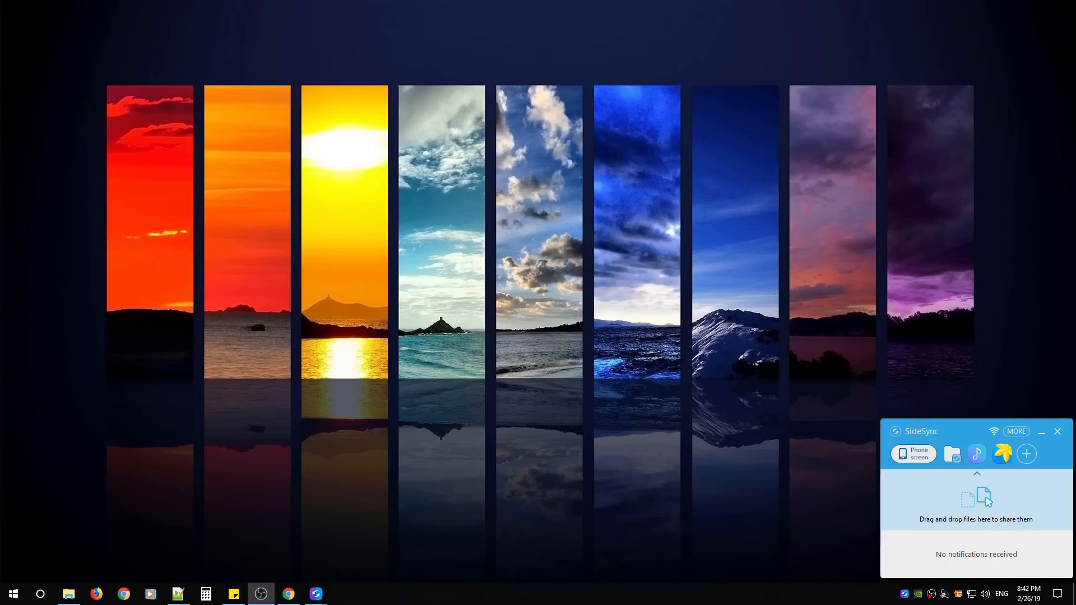
{"action": "mouse_move", "coordinate": [760, 377]}
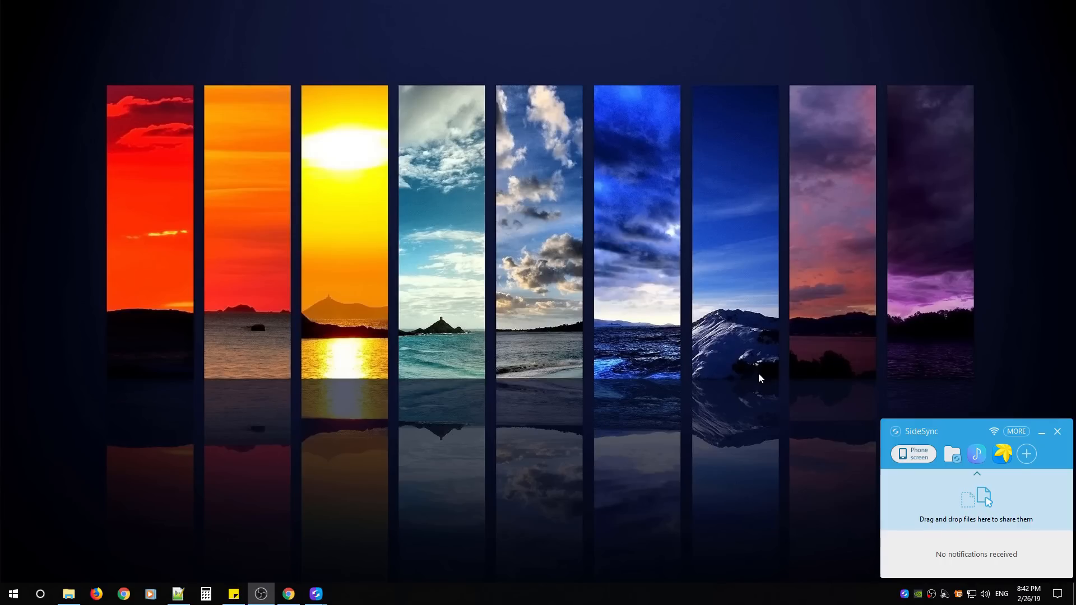
{"action": "mouse_move", "coordinate": [634, 322]}
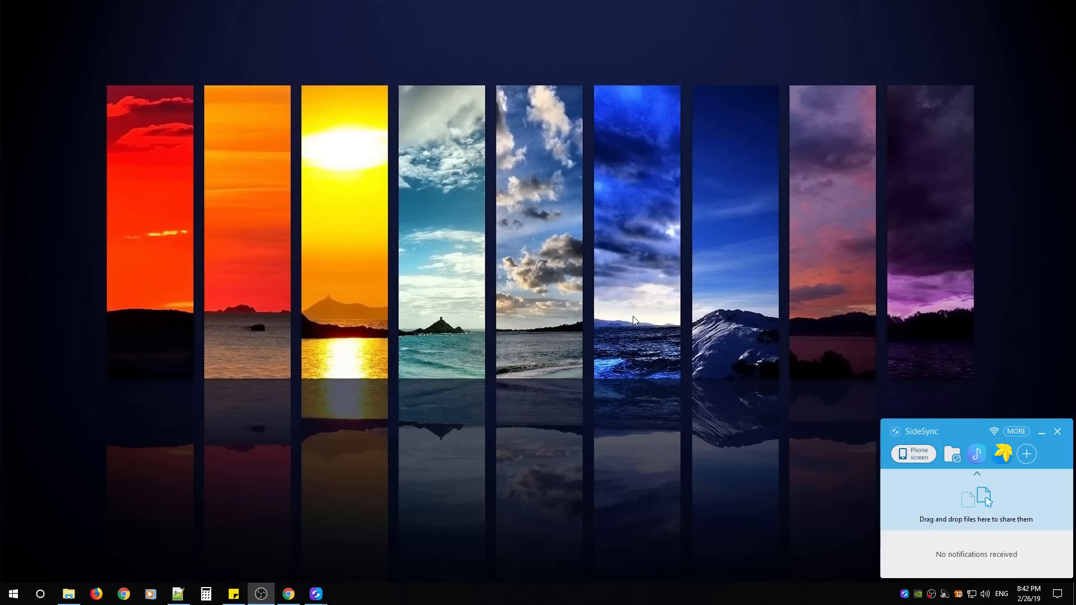
{"action": "mouse_move", "coordinate": [236, 349]}
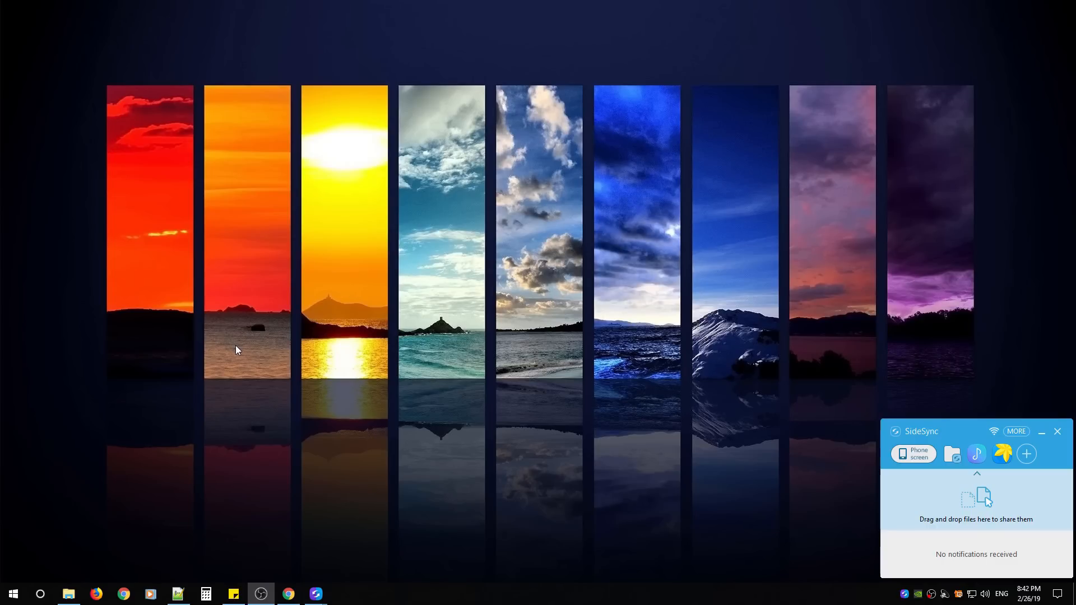
{"action": "mouse_move", "coordinate": [237, 347]}
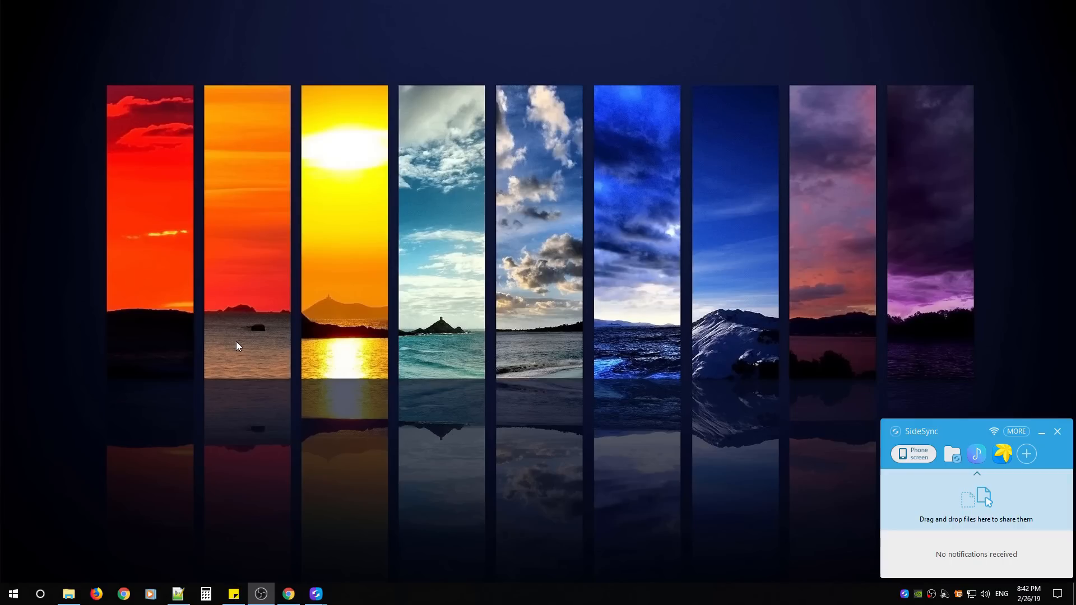
{"action": "mouse_move", "coordinate": [191, 312]}
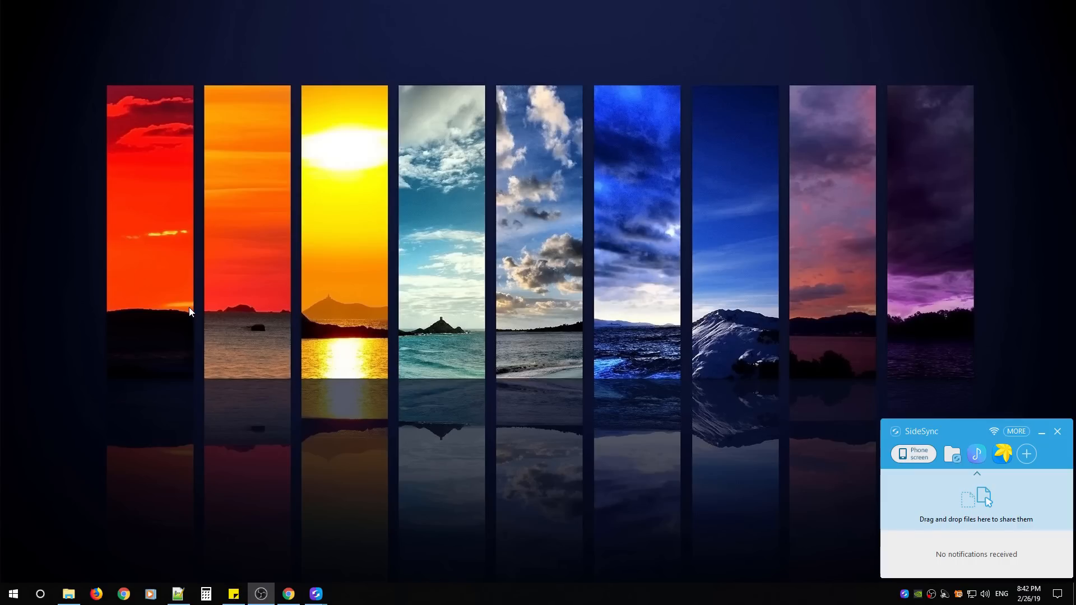
Launch Chrome from the taskbar and land on a fresh new tab page
{"action": "left_click", "coordinate": [288, 594]}
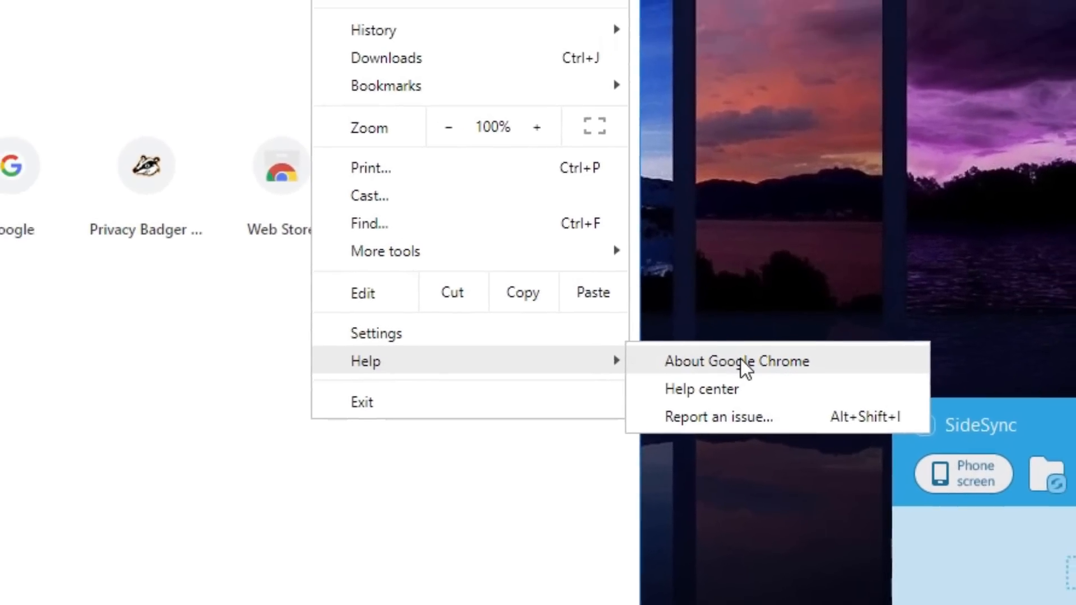
{"action": "left_click", "coordinate": [737, 361]}
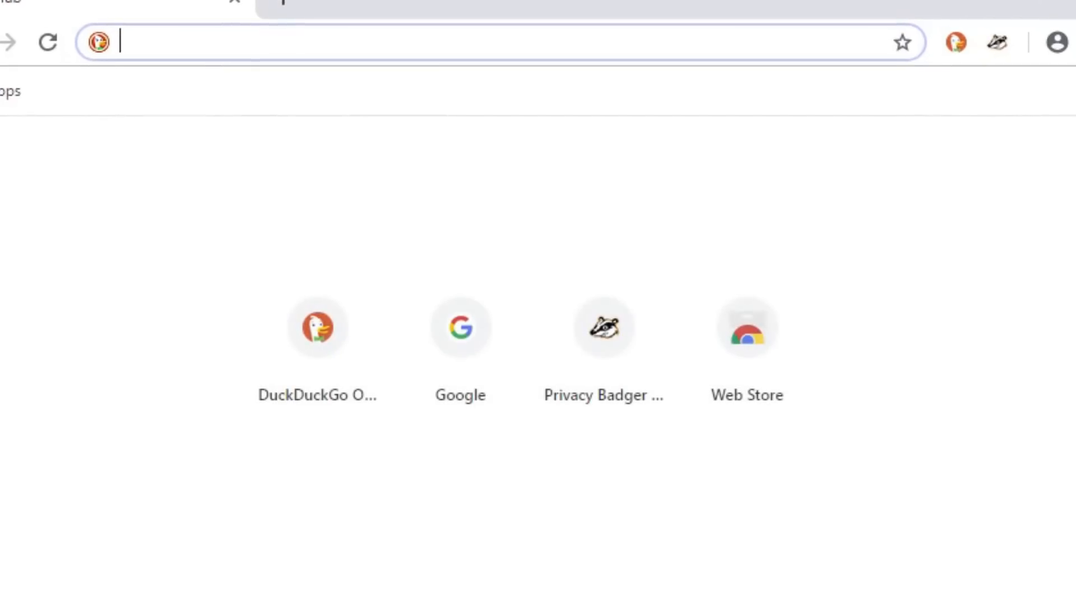
Go to chrome://settings/help, confirming Chrome is up to date at version 72.0.3626.119
{"action": "type", "text": "chrome://settings/help"}
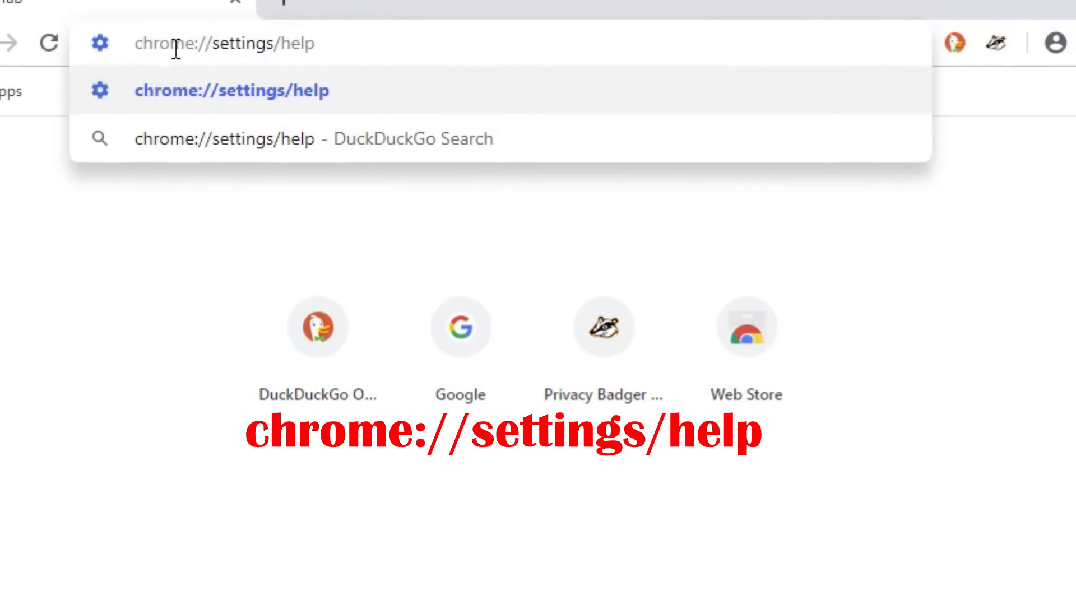
{"action": "key", "text": "Enter"}
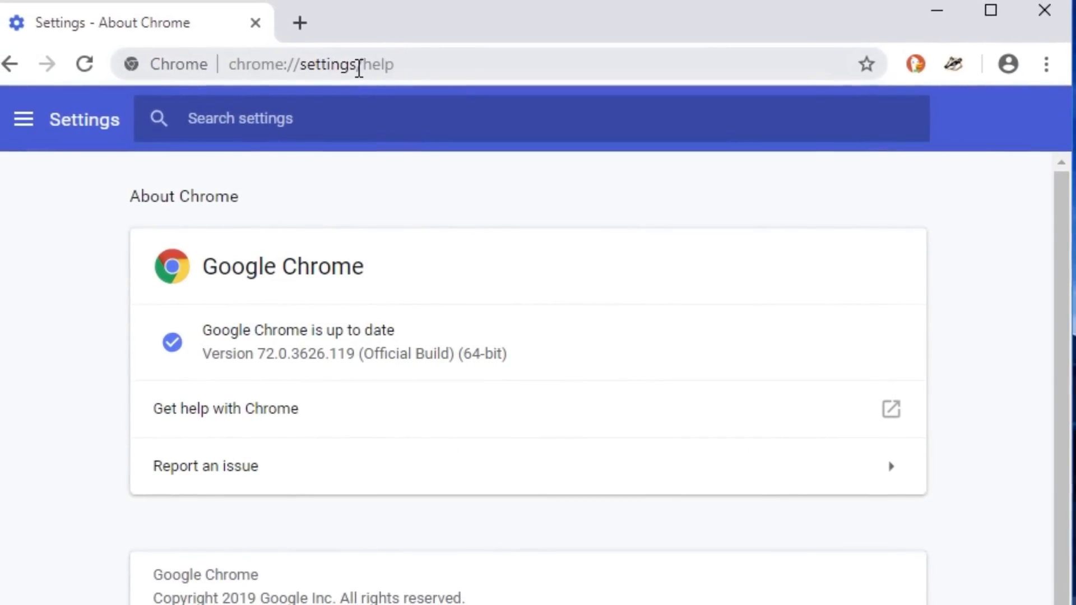
{"action": "left_click", "coordinate": [356, 65]}
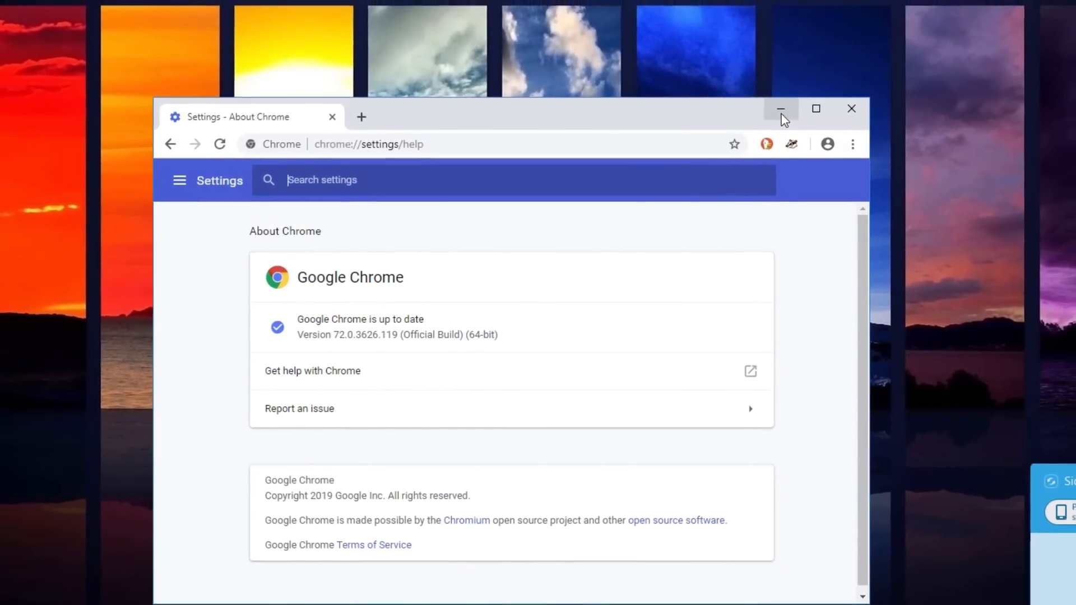
Minimize Chrome, show the SideSync phone screen full size and open the Play Store
{"action": "left_click", "coordinate": [781, 108]}
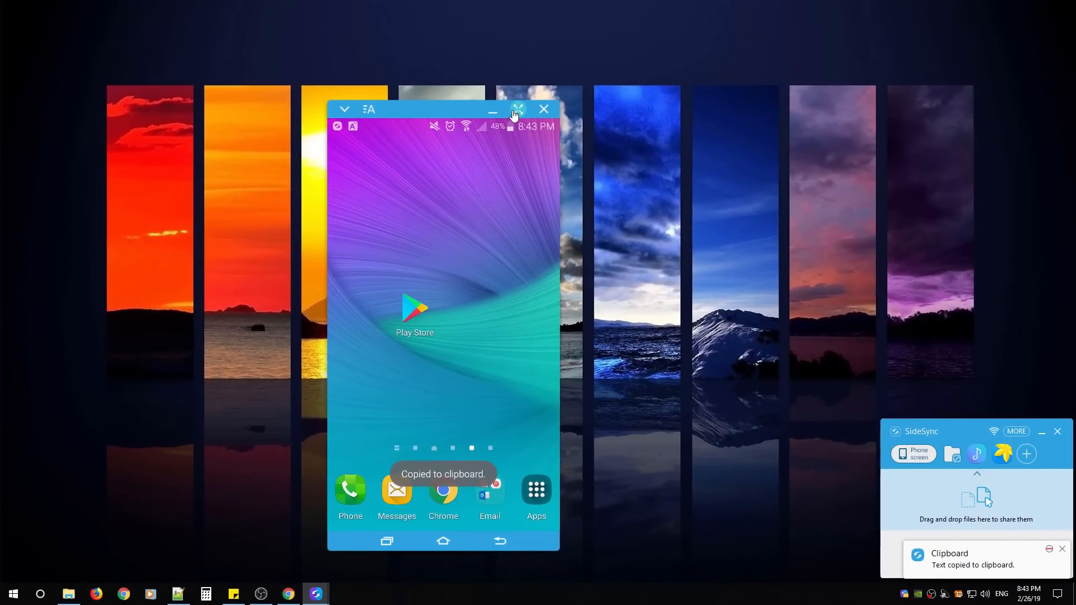
{"action": "left_click", "coordinate": [517, 109]}
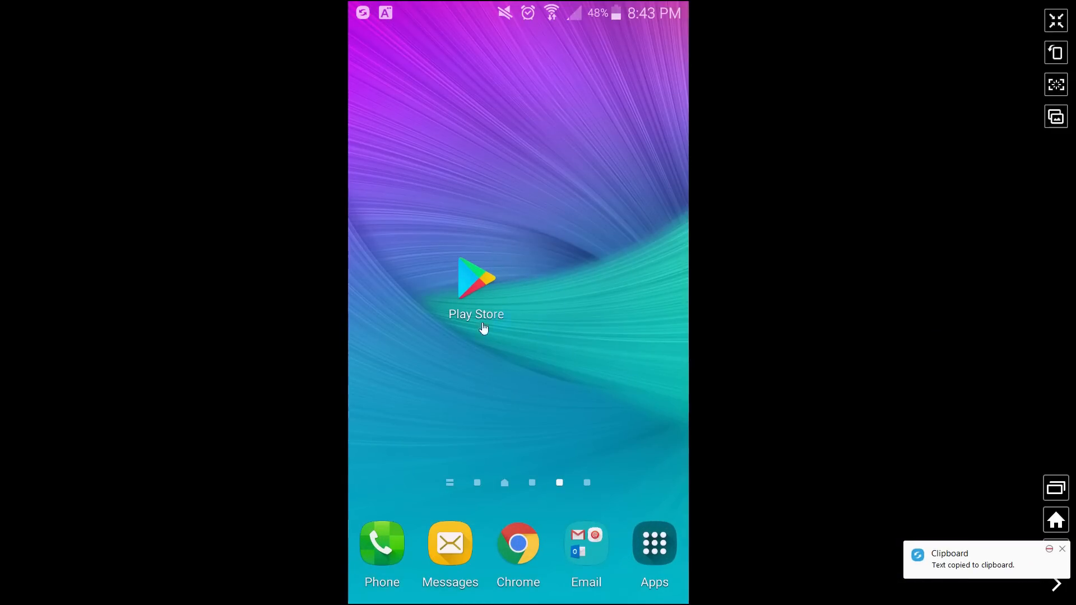
{"action": "mouse_move", "coordinate": [473, 285]}
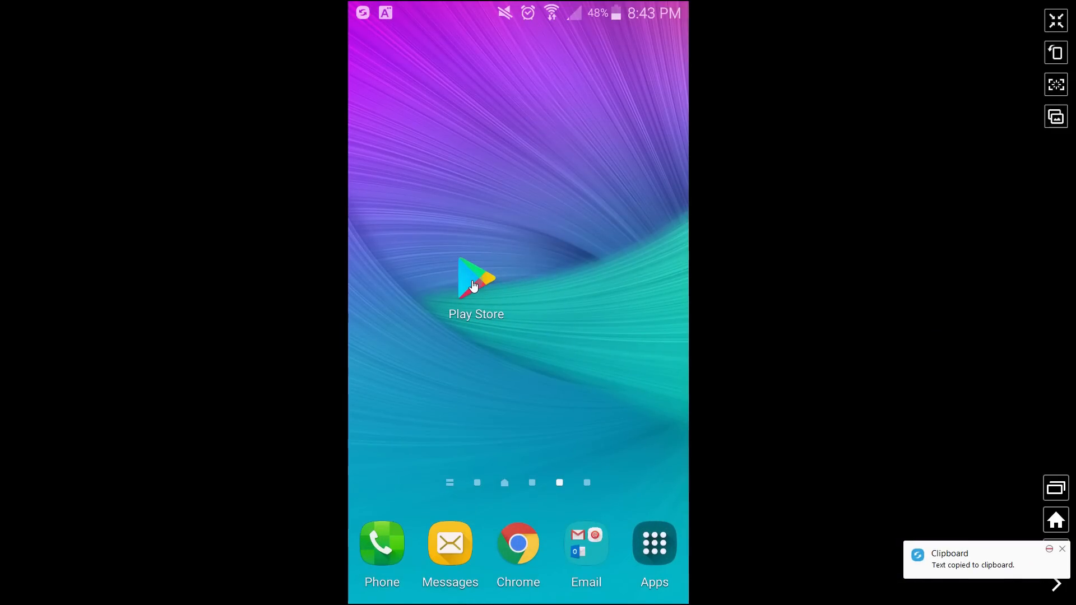
{"action": "left_click", "coordinate": [476, 279]}
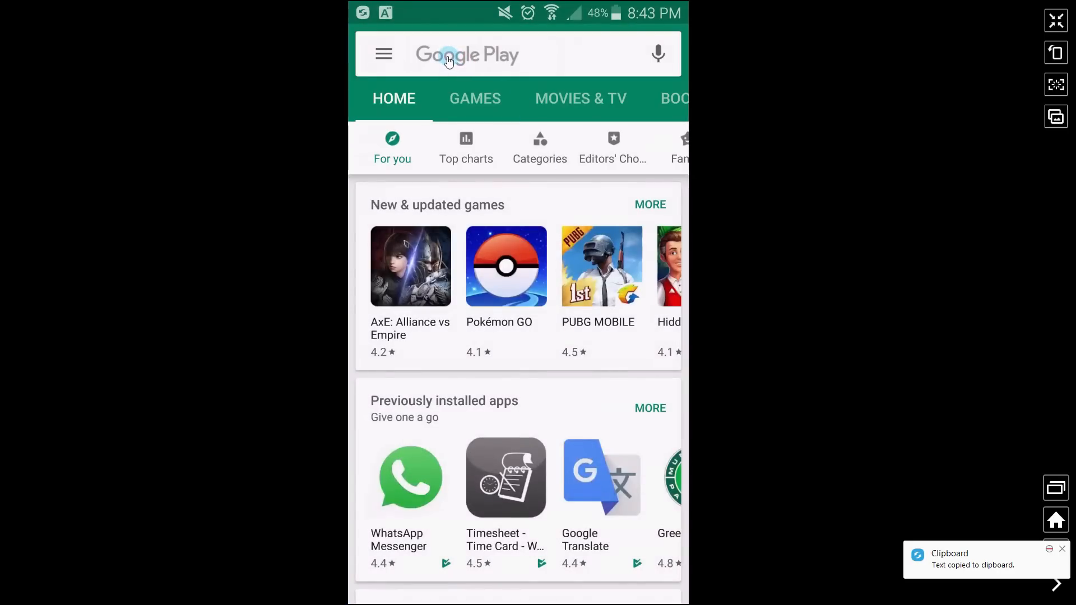
Search Google Play for 'chrome', see the Chrome listing shows Open, then hide the phone window
{"action": "left_click", "coordinate": [466, 55]}
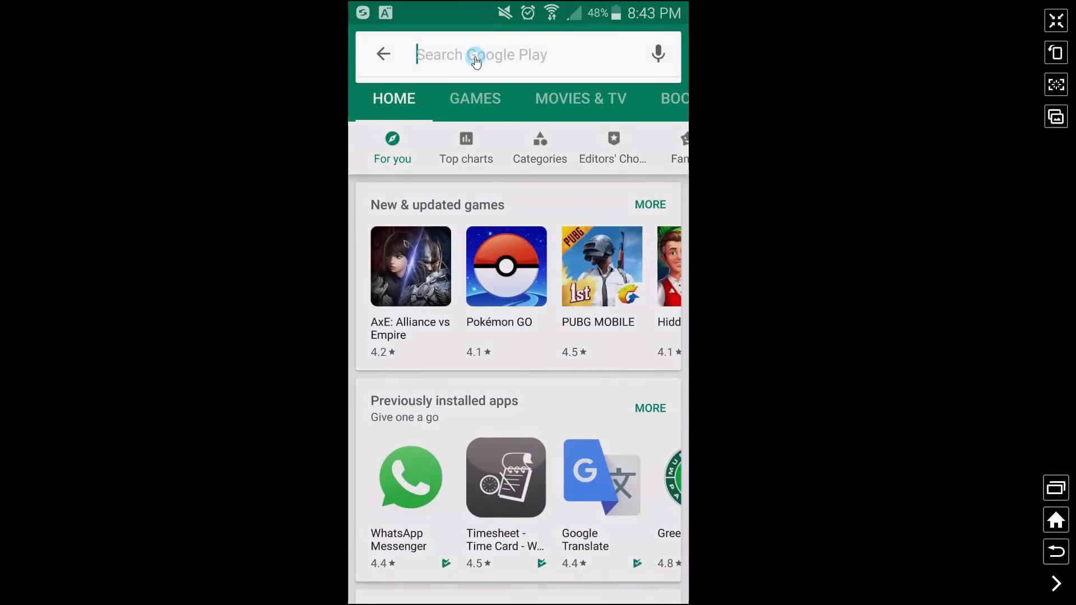
{"action": "type", "text": "chrome"}
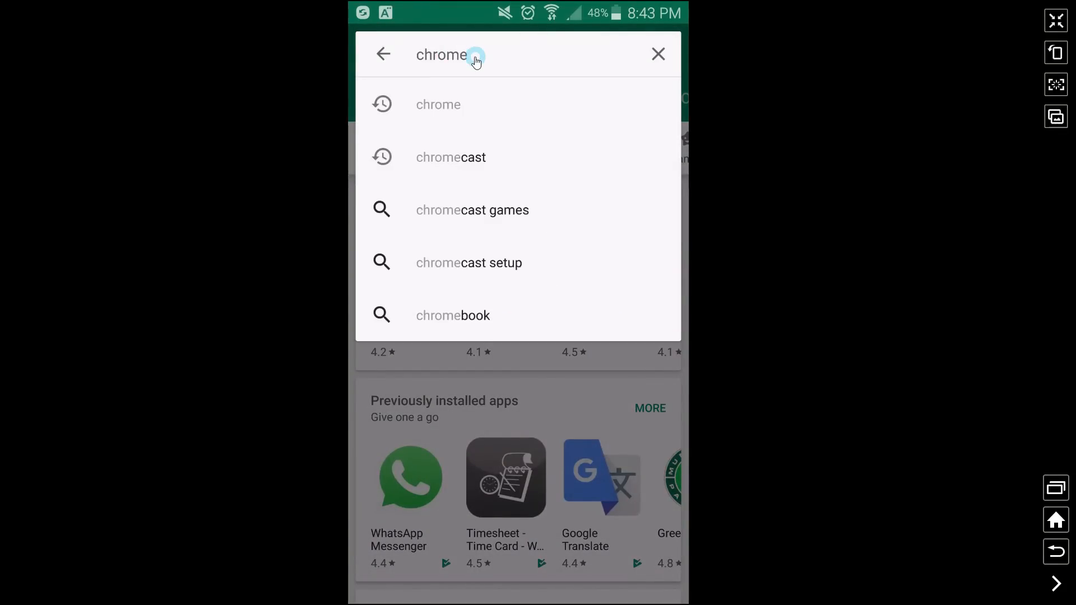
{"action": "left_click", "coordinate": [438, 104]}
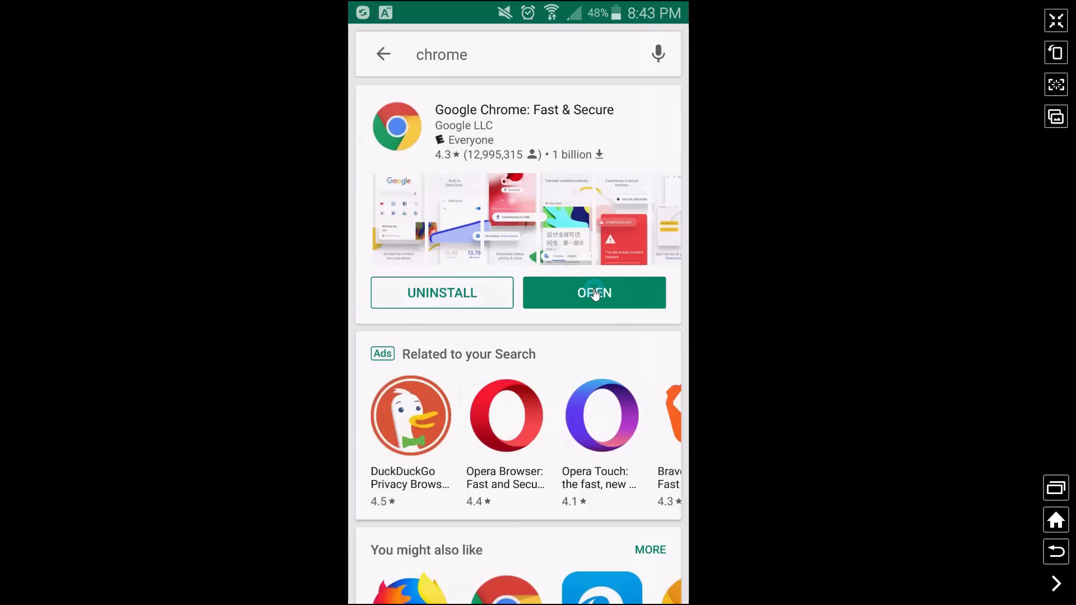
{"action": "mouse_move", "coordinate": [606, 309]}
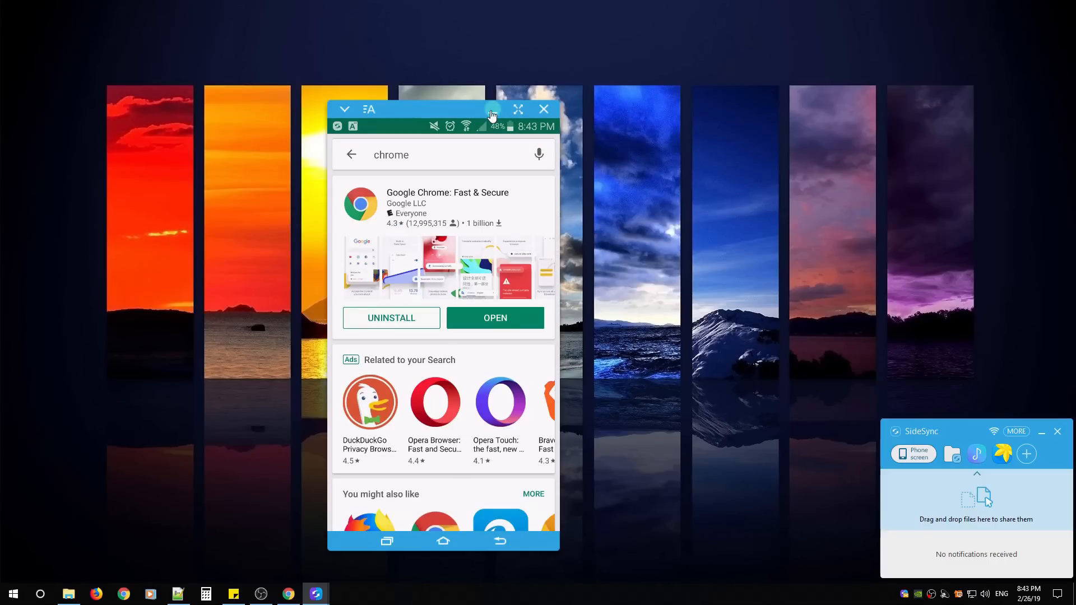
{"action": "left_click", "coordinate": [543, 108]}
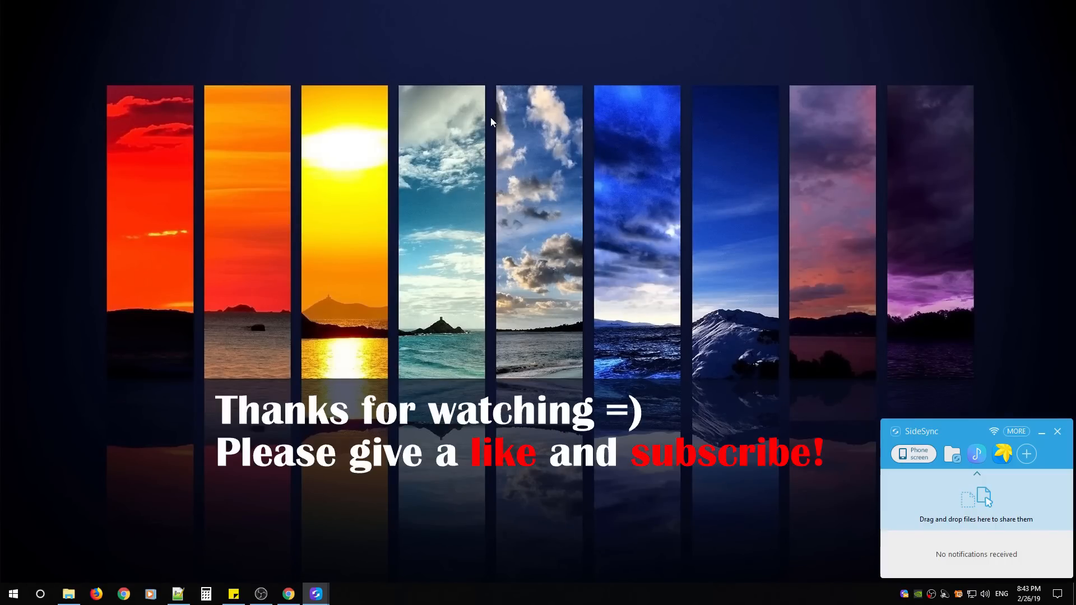